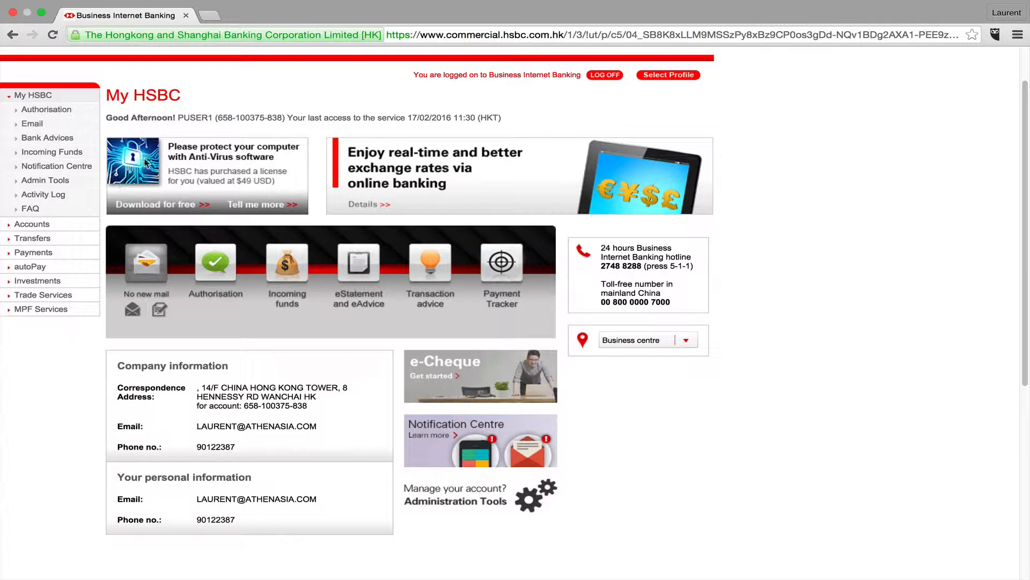
mouse_move(170, 344)
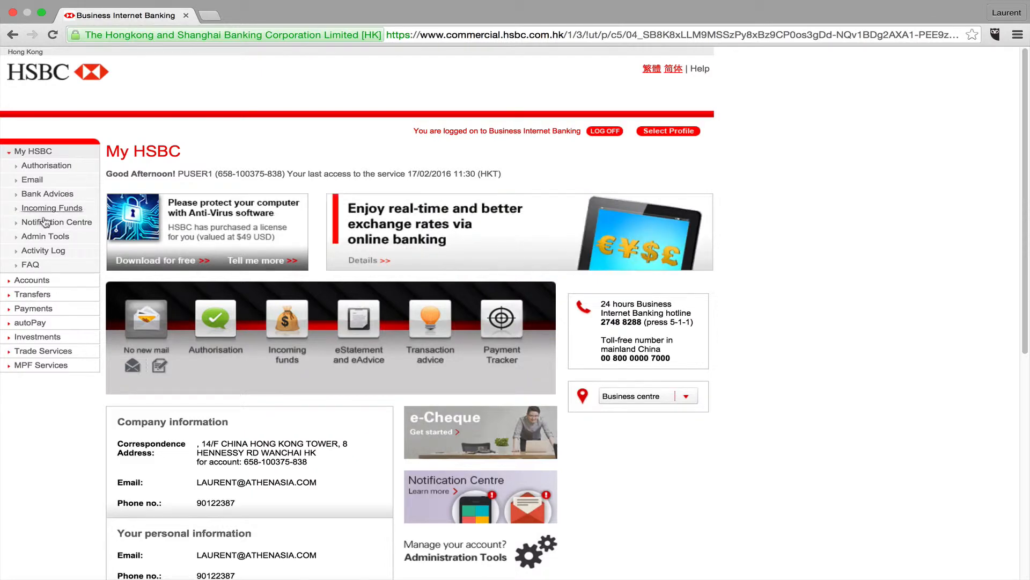
Step: Go to Admin Tools from the My HSBC left menu
click(45, 236)
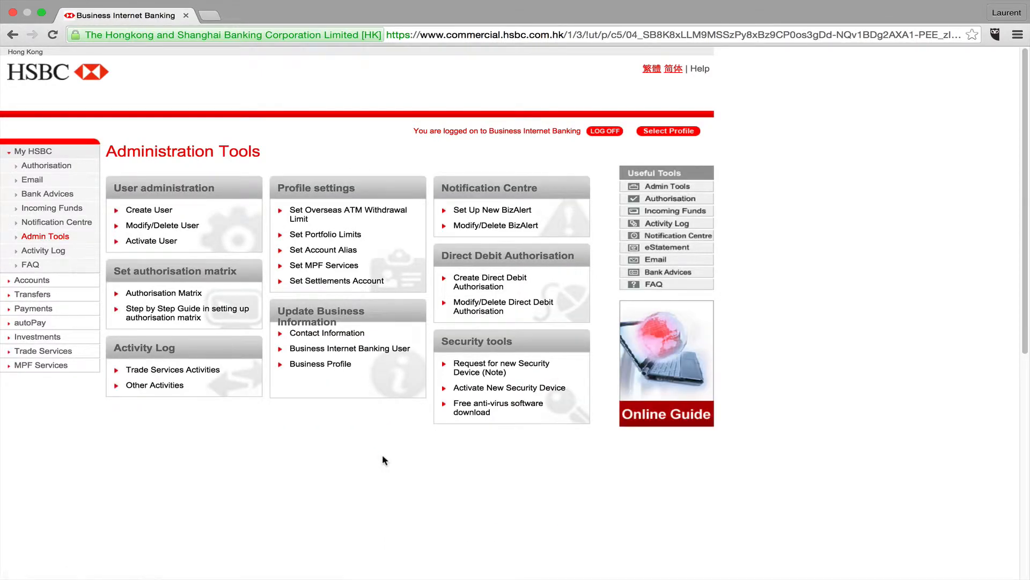
mouse_move(327, 339)
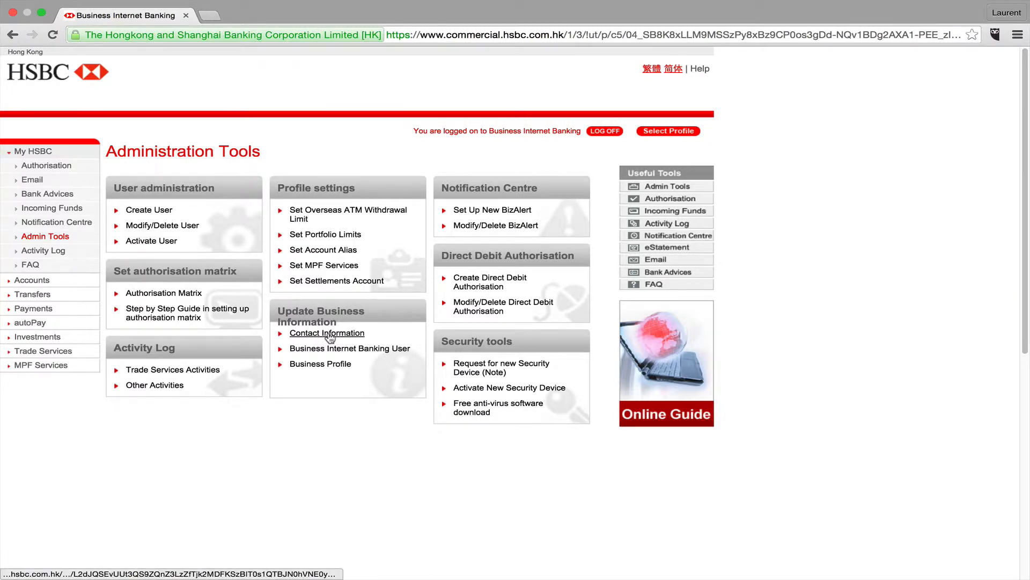
Step: Reach the Update Contact Information form and its New Address Detail fields
click(326, 333)
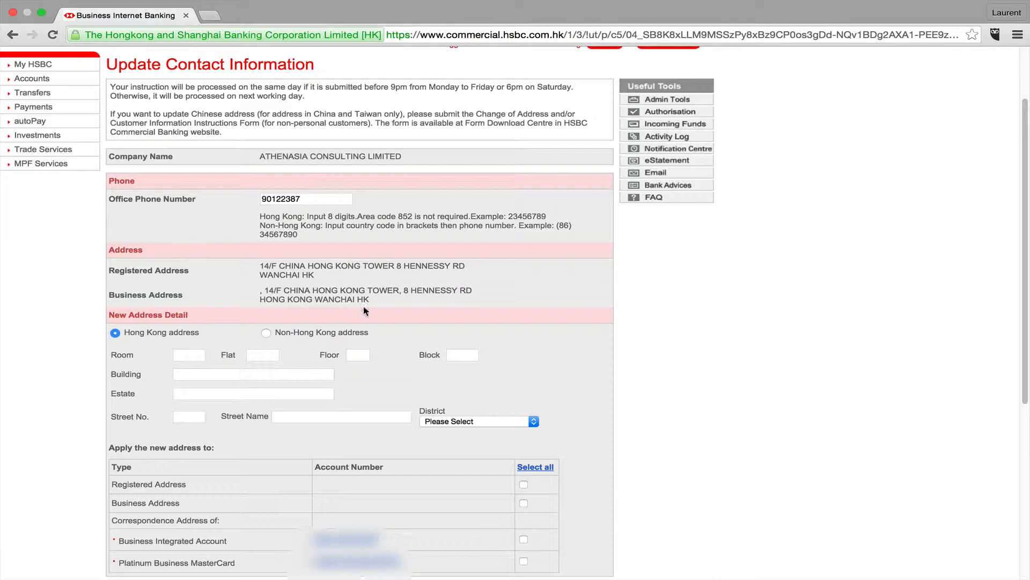
scroll(down, 3)
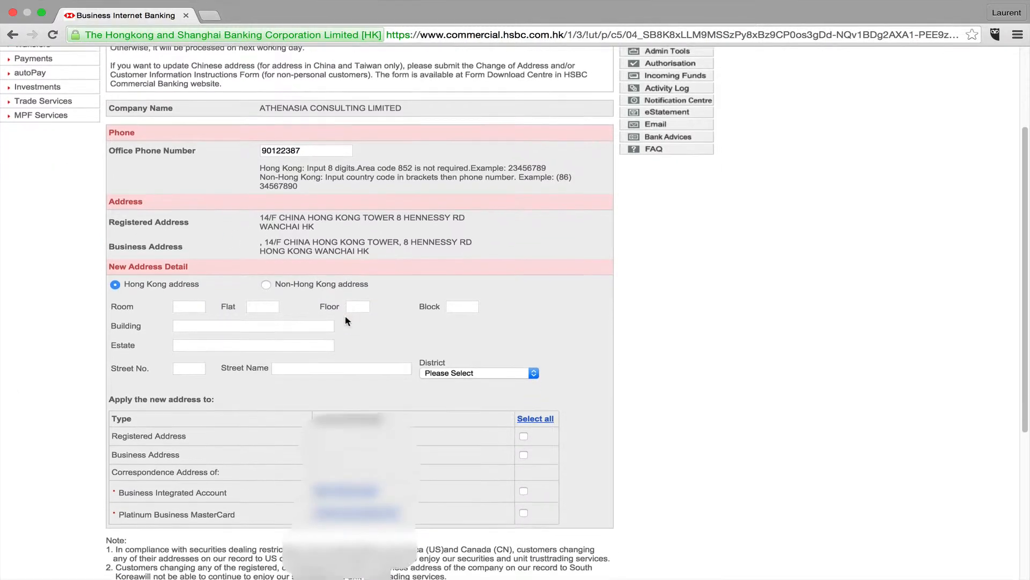
scroll(down, 3)
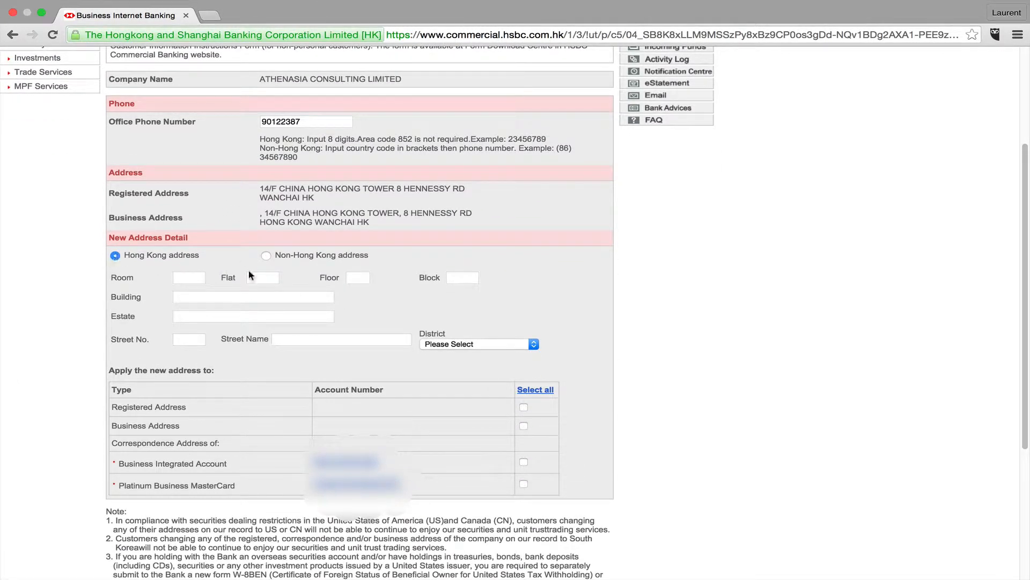
scroll(down, 3)
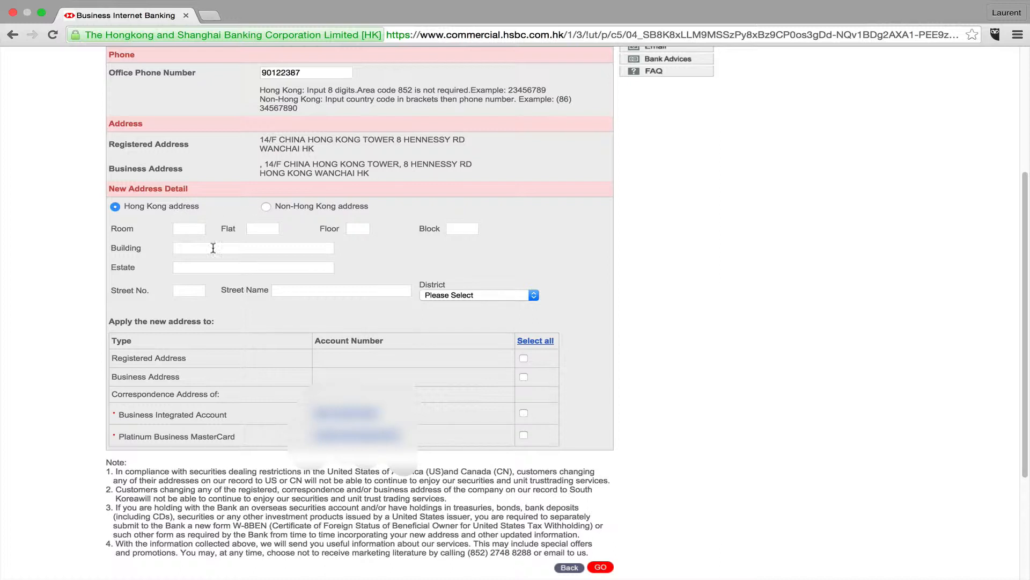
Step: Fill in Room 1501 and Floor 15 for the new address
click(189, 229)
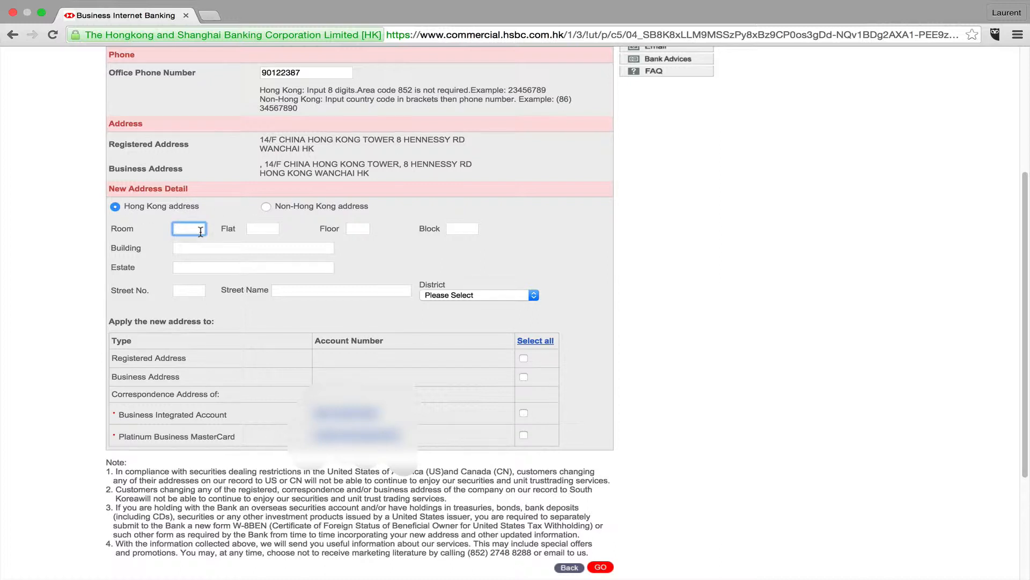
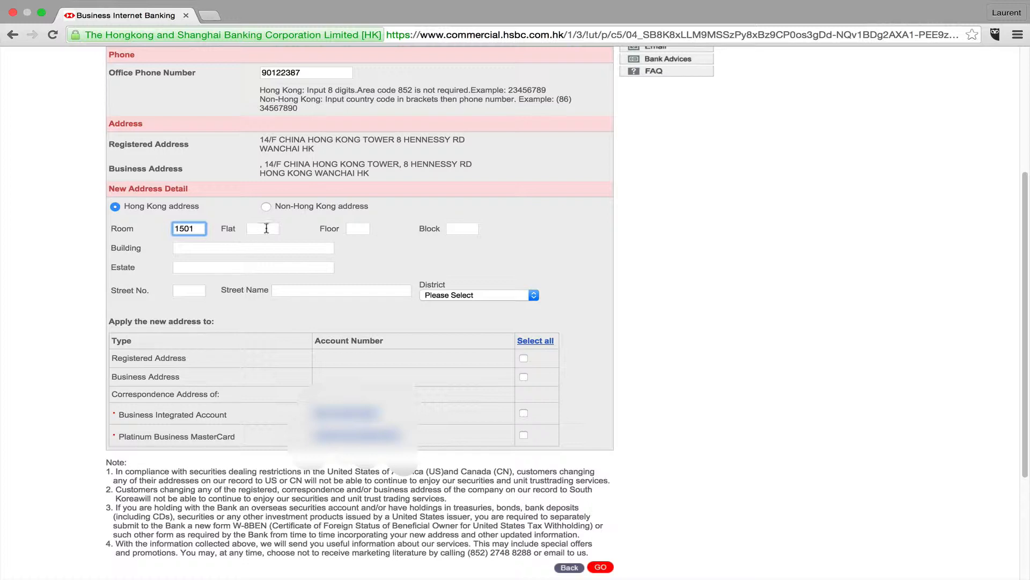
mouse_move(358, 227)
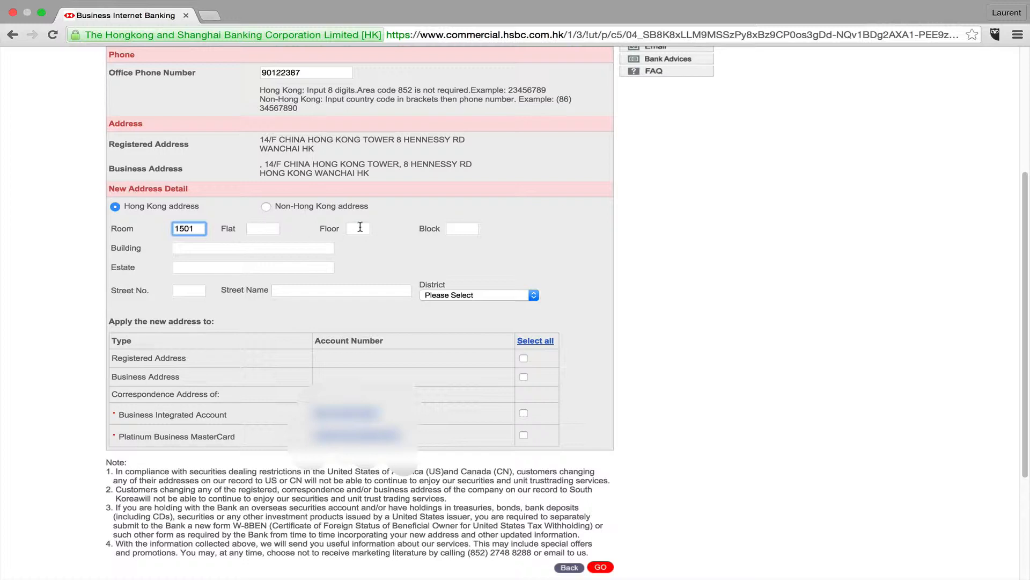
text(15)
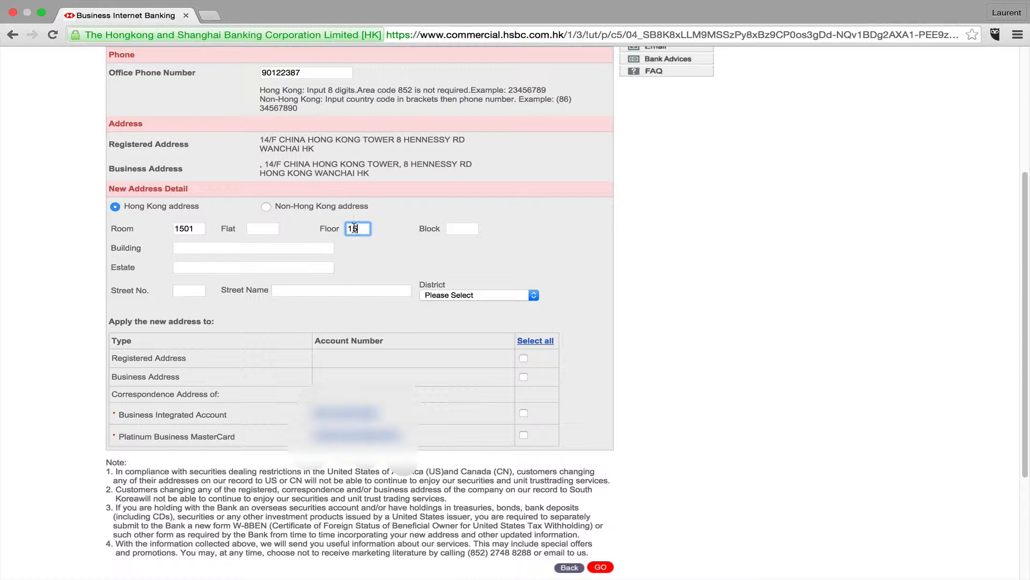
click(253, 248)
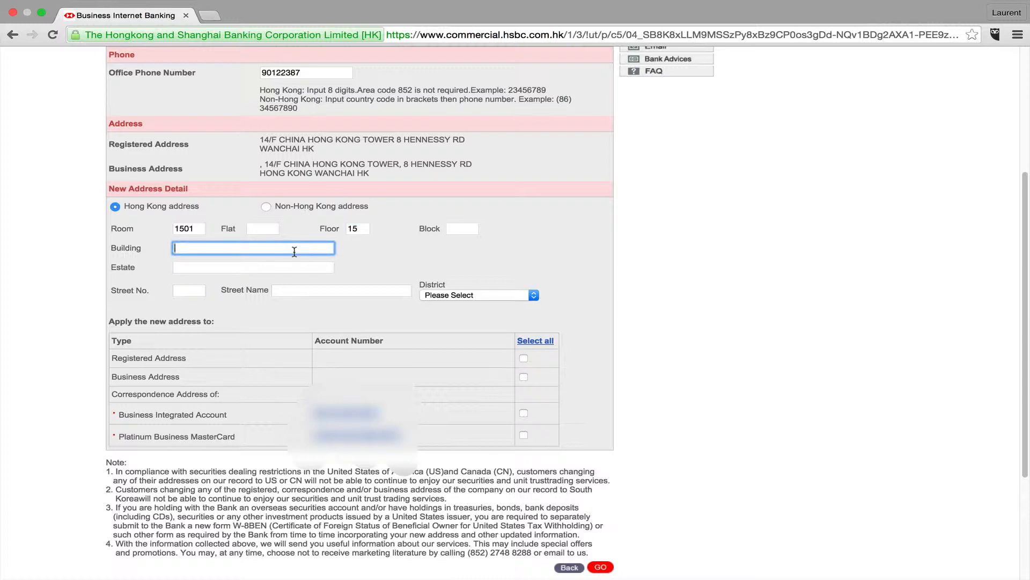
mouse_move(209, 265)
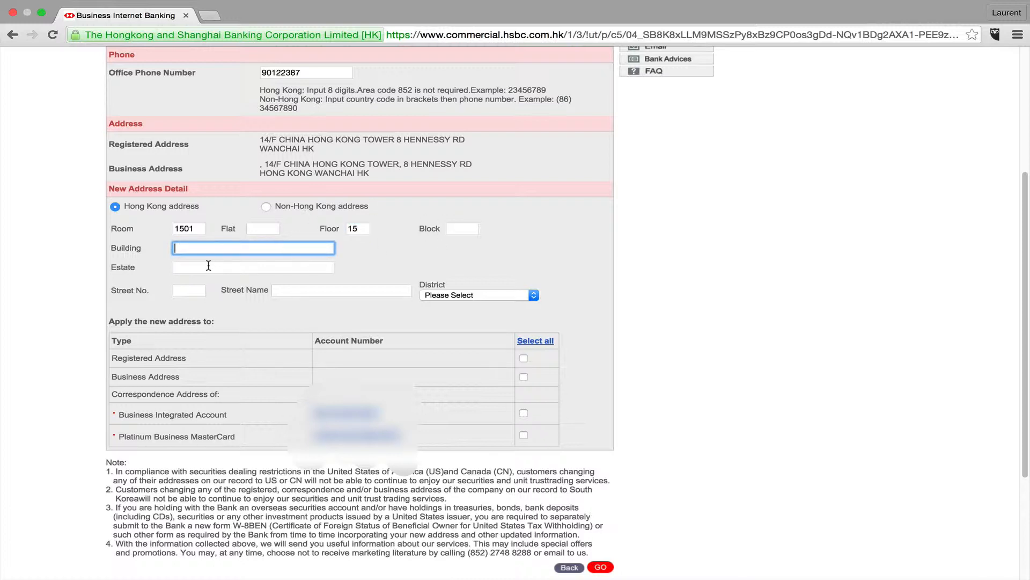
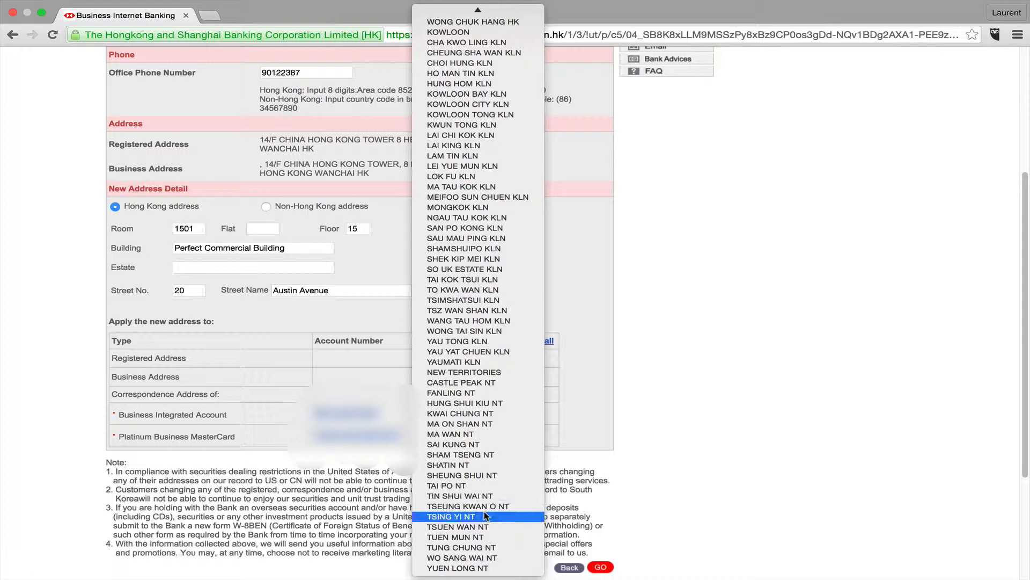
mouse_move(483, 331)
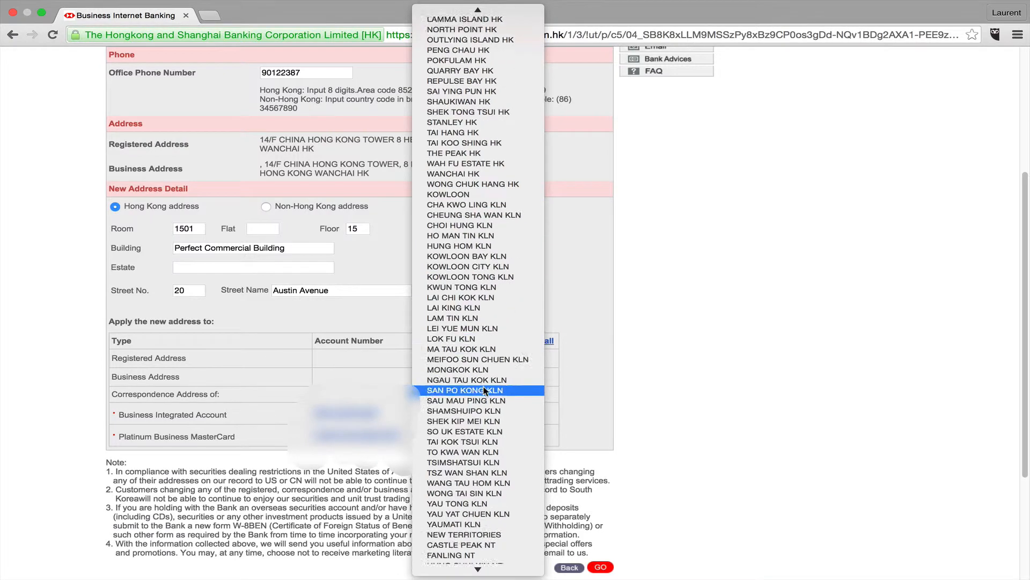
Step: Choose TSIMSHATSUI KLN from the District list
scroll(down, 3)
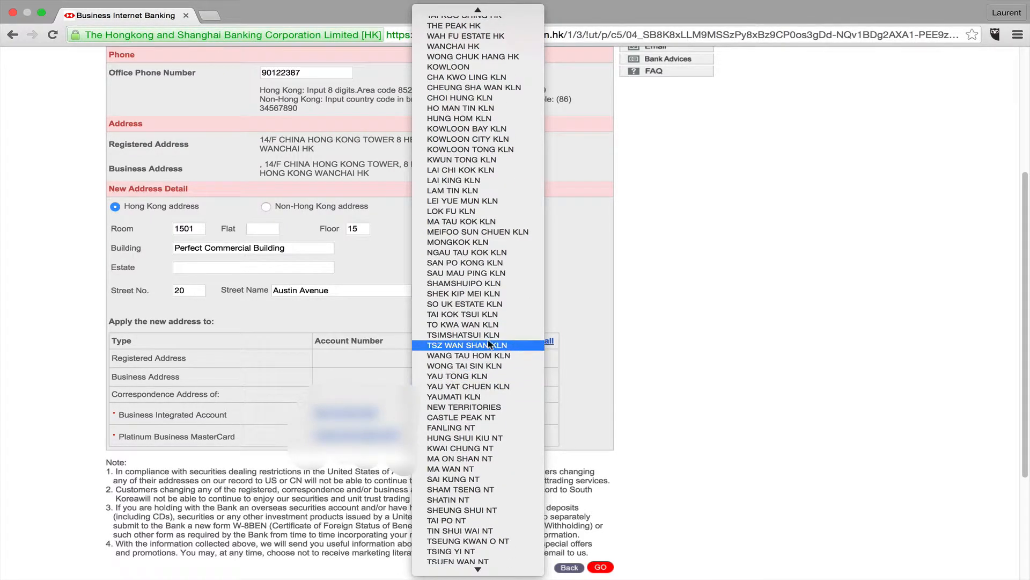
click(462, 334)
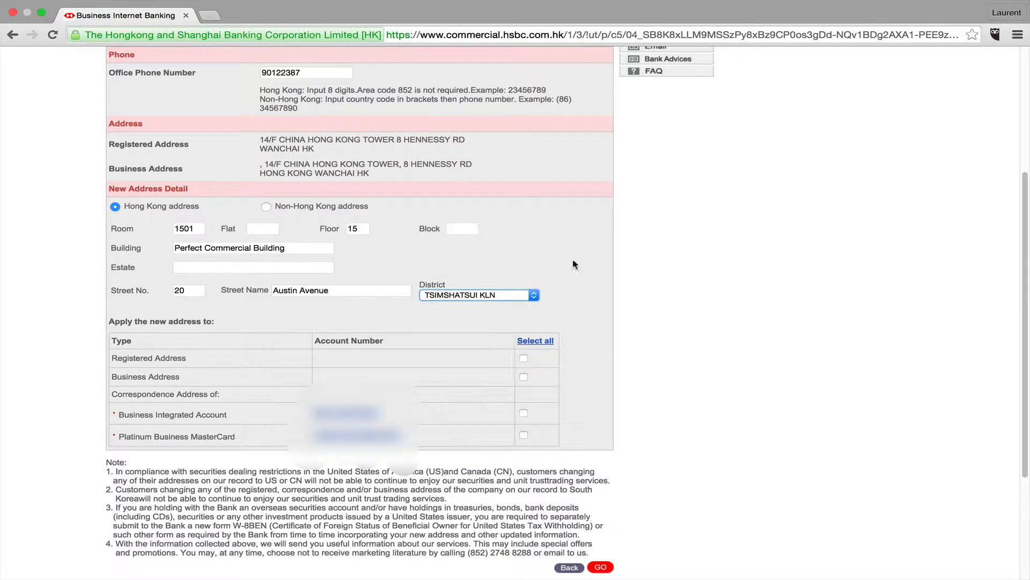
mouse_move(470, 309)
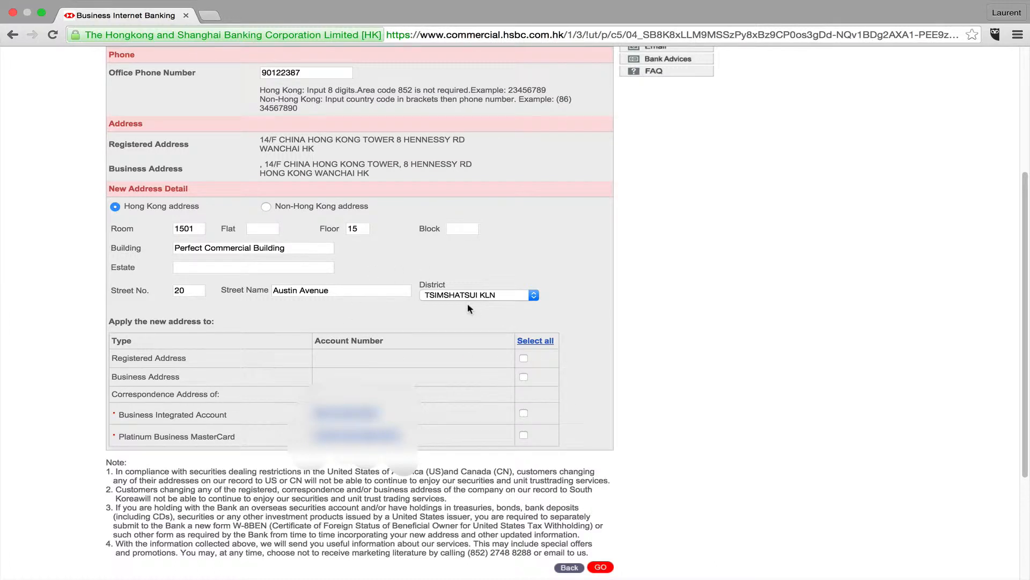
mouse_move(227, 342)
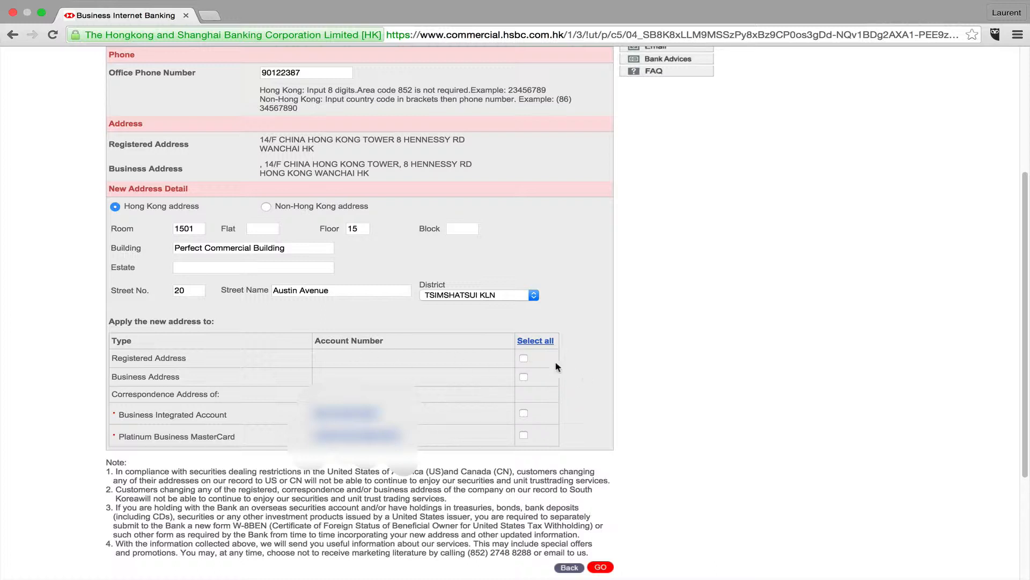
Step: Tick Business Integrated Account and Platinum Business MasterCard as correspondence addresses
click(524, 377)
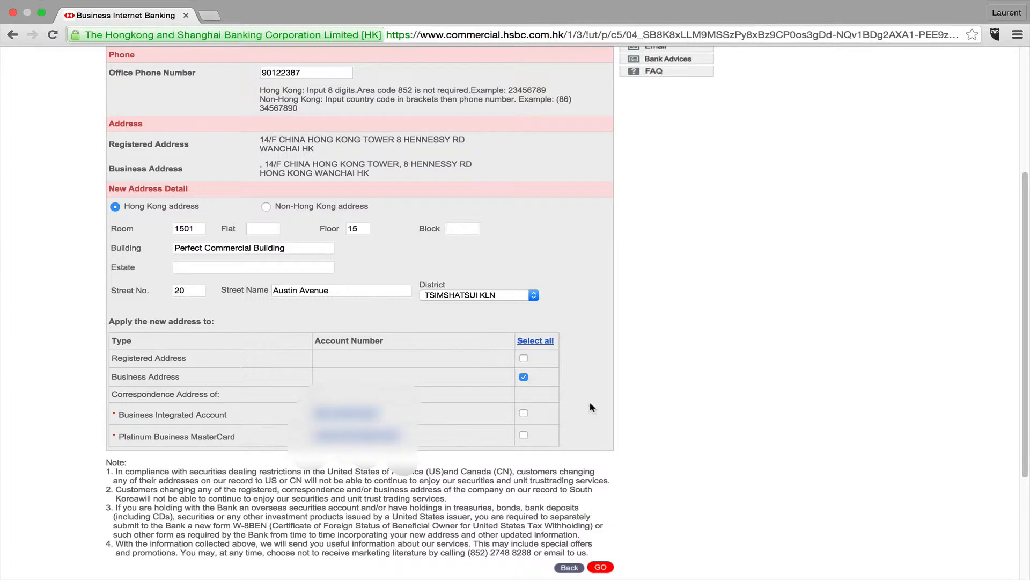
click(523, 400)
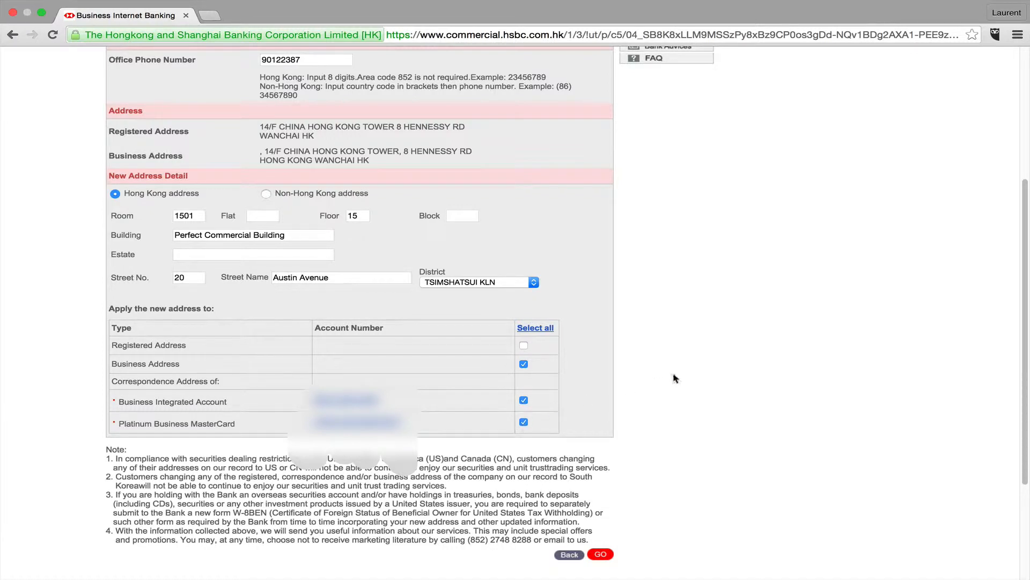
mouse_move(680, 375)
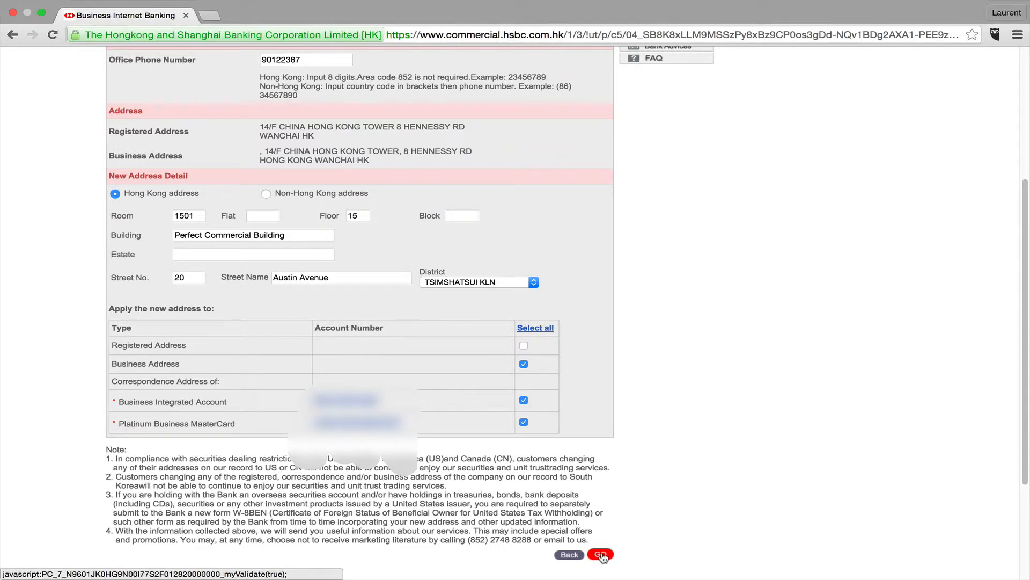
Step: Submit with GO and dismiss the 18-character address length error
click(600, 554)
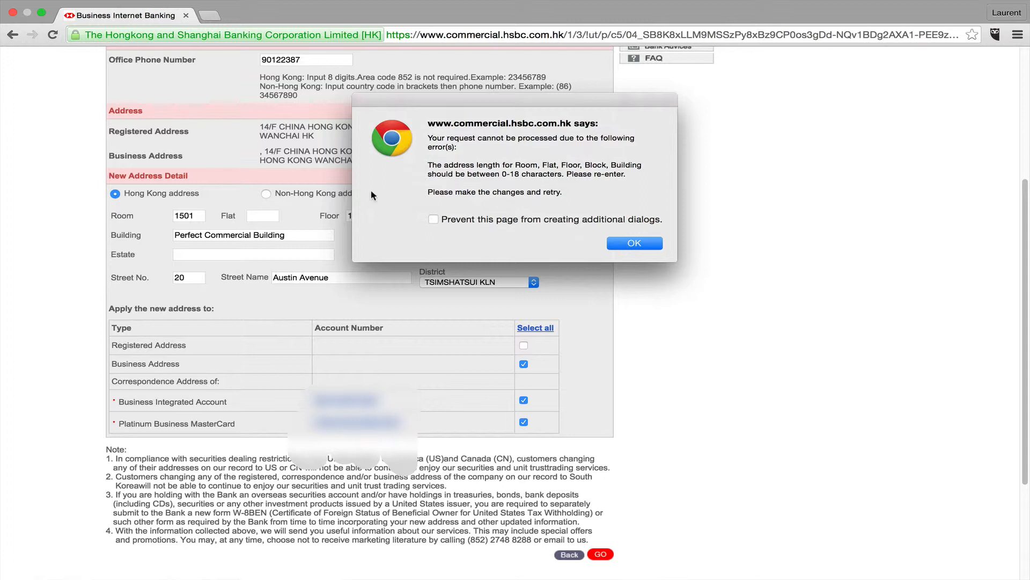
mouse_move(580, 165)
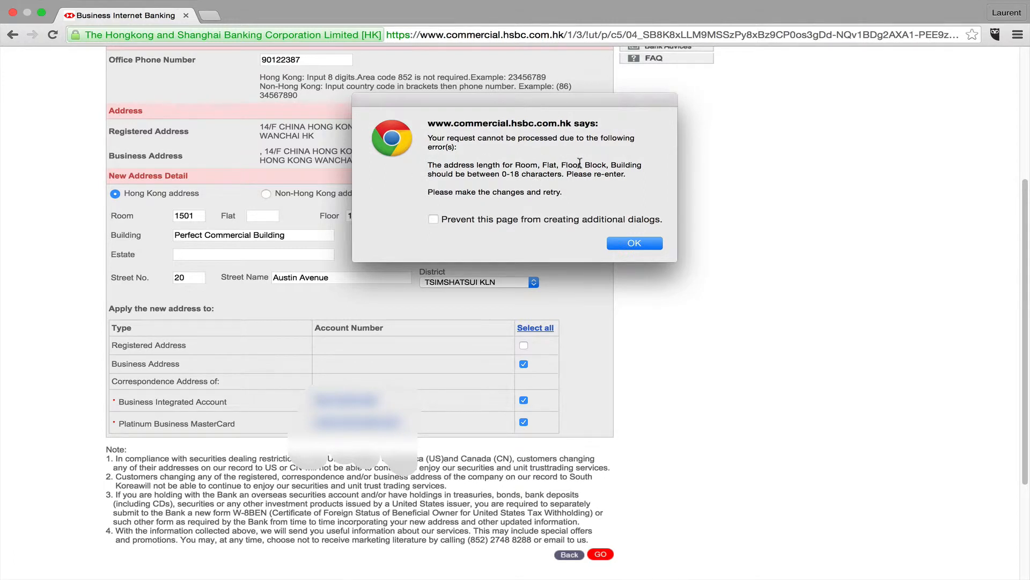
mouse_move(497, 180)
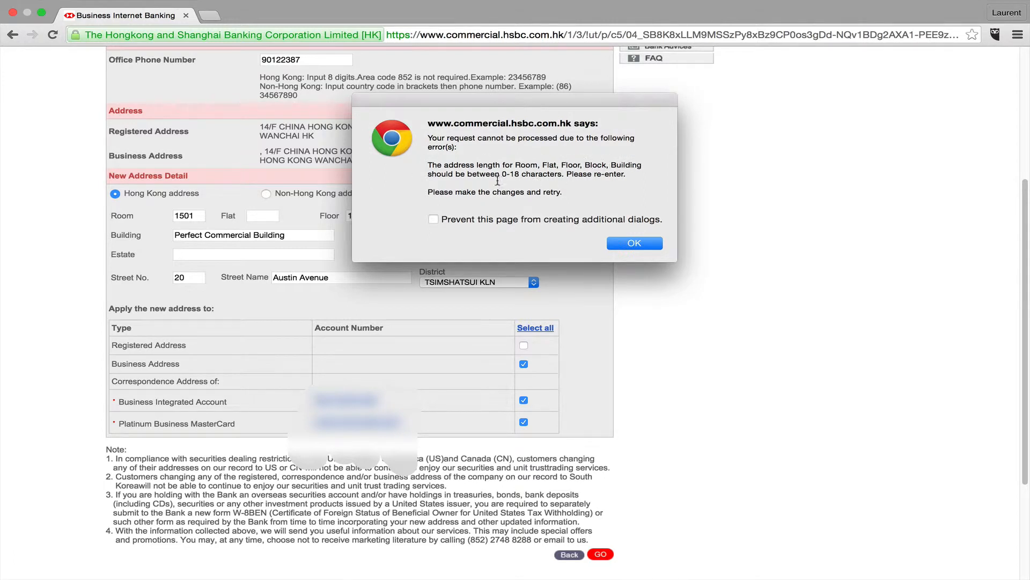
mouse_move(625, 180)
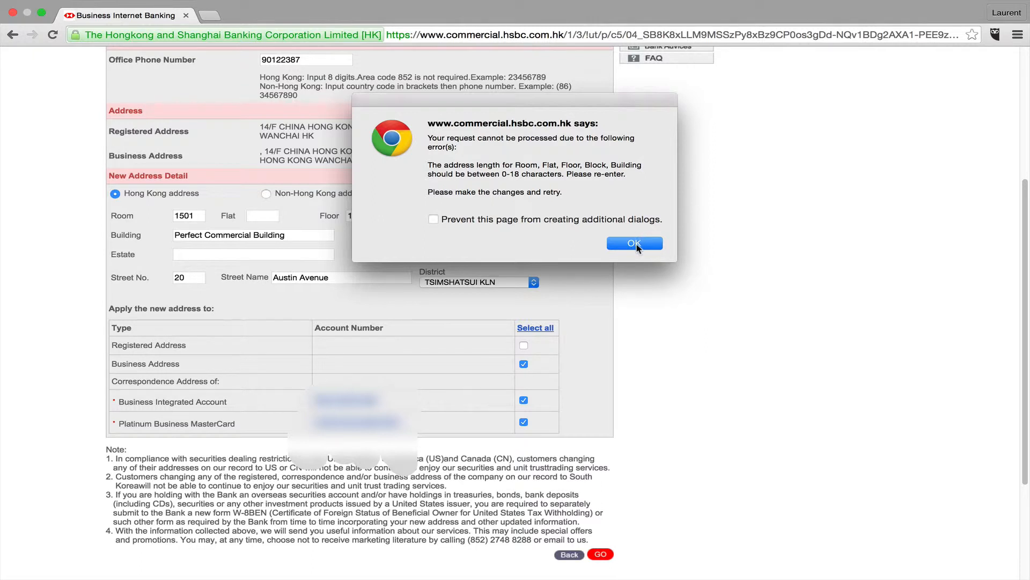
click(634, 243)
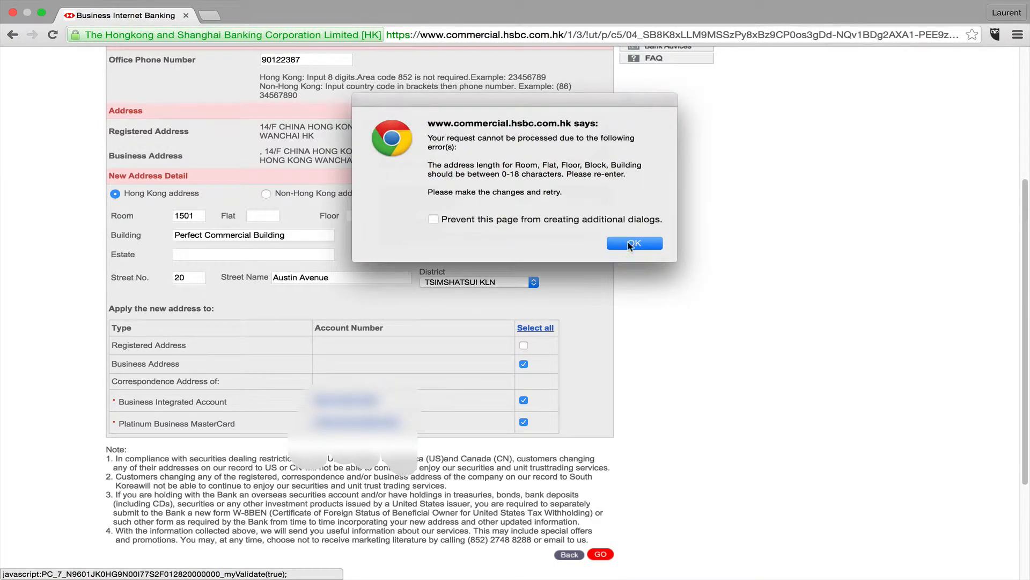
click(634, 244)
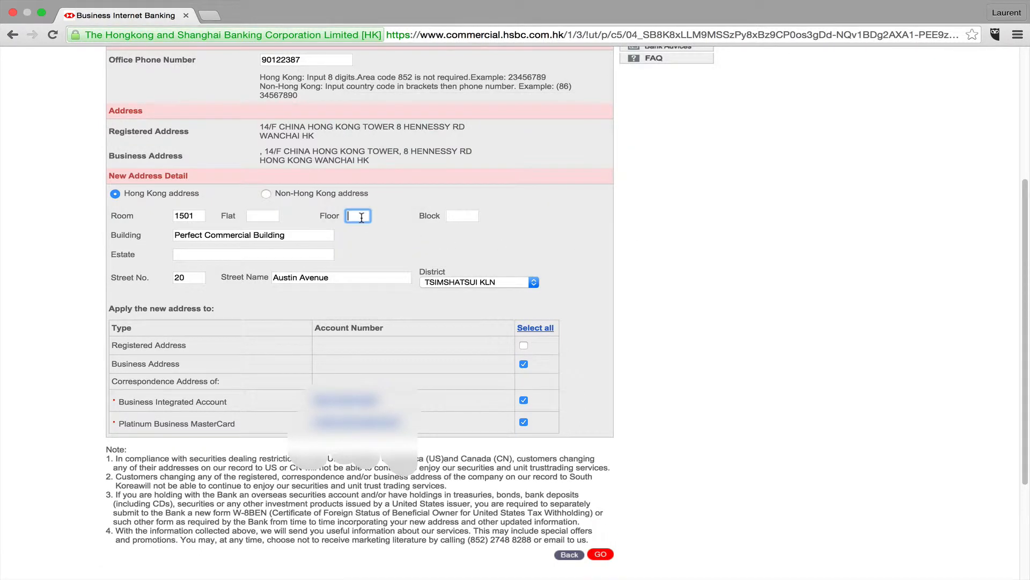
text(15)
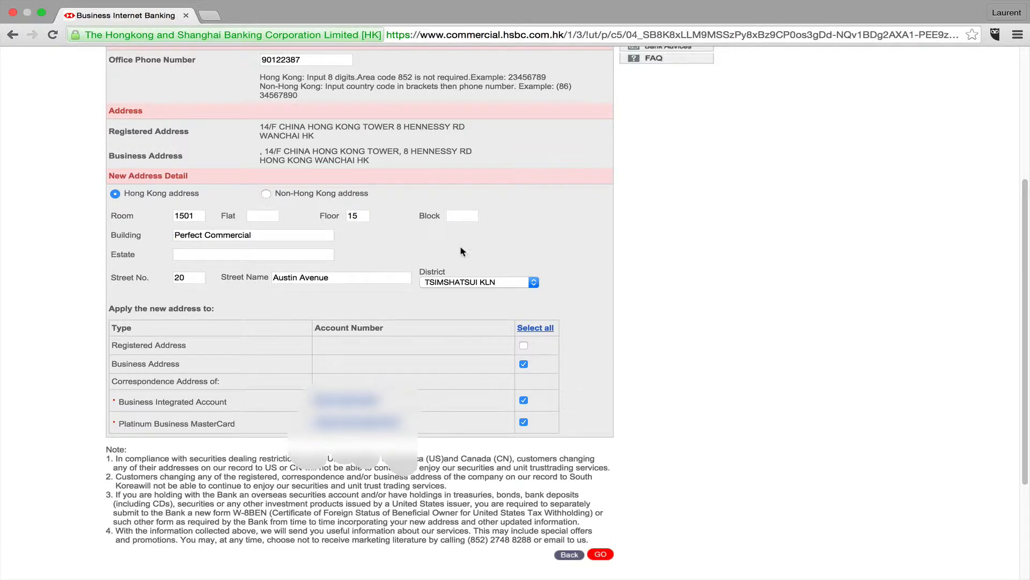
scroll(down, 3)
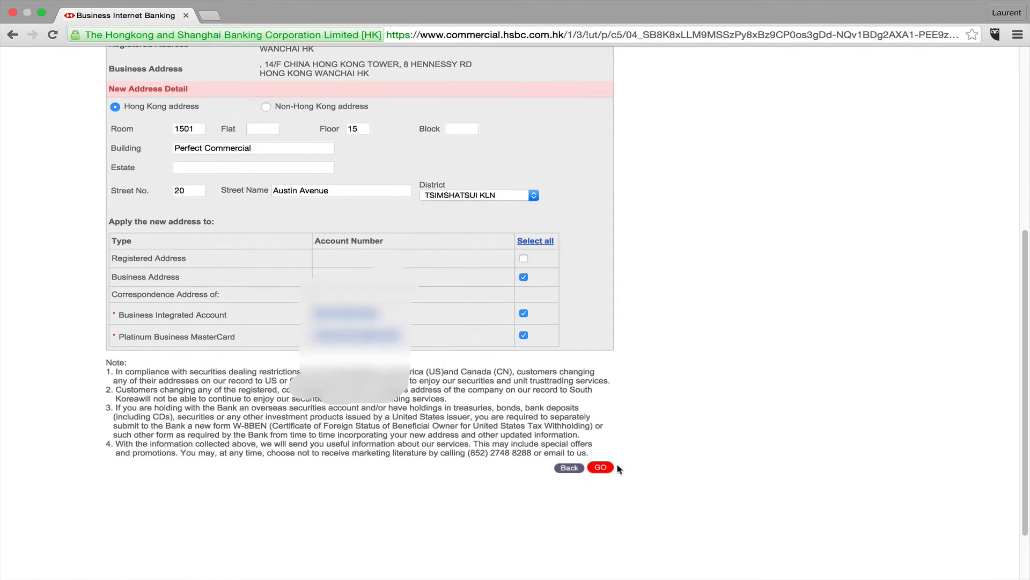
Step: Submit the corrected address with GO and enter the security device code
click(601, 467)
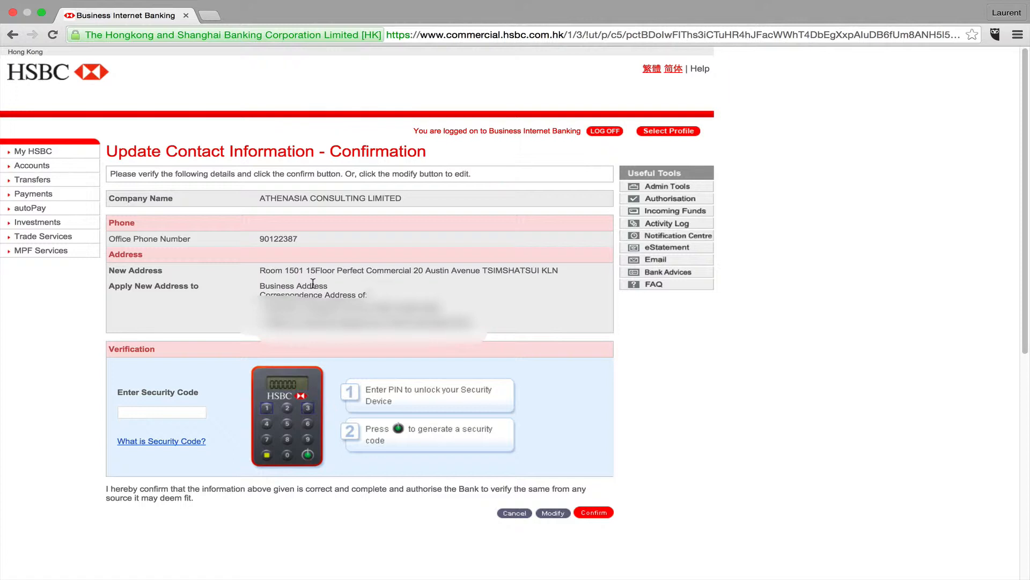
mouse_move(334, 275)
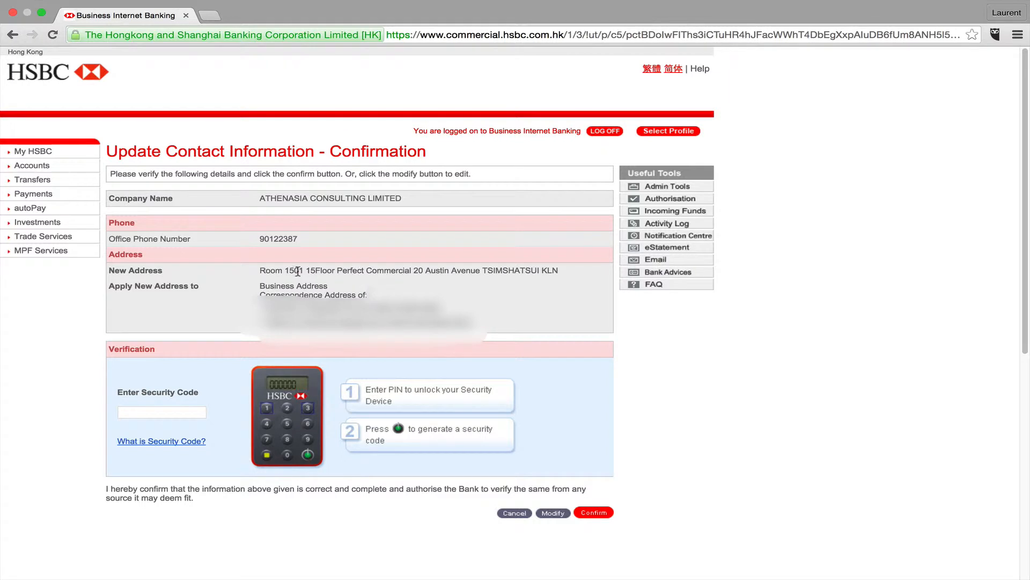
mouse_move(370, 276)
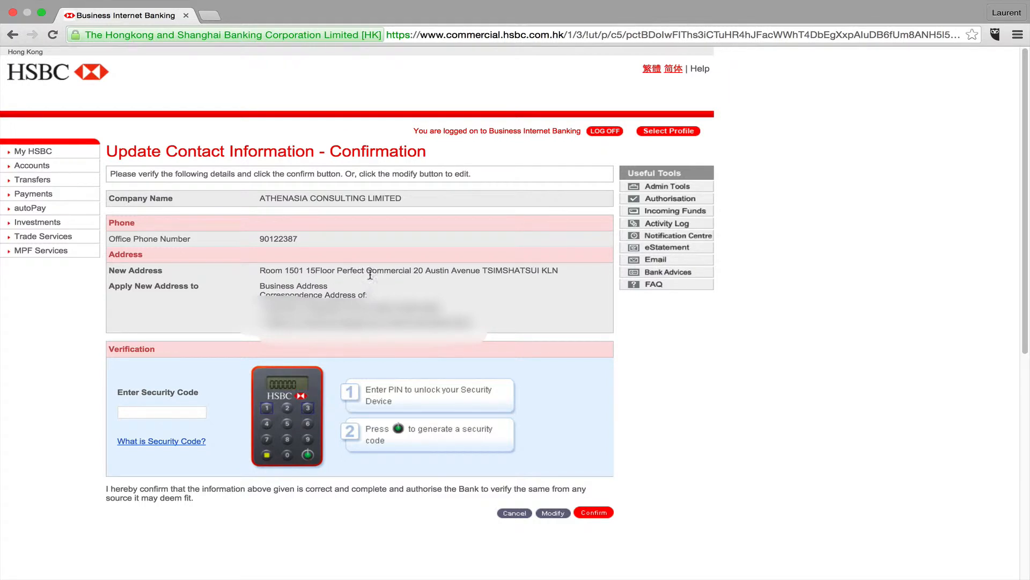
mouse_move(464, 271)
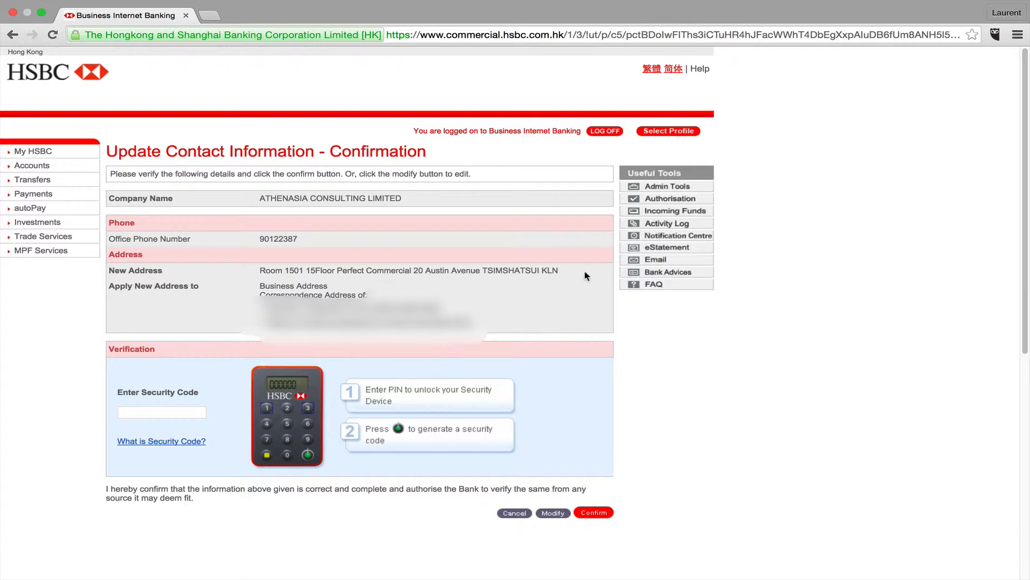
scroll(down, 3)
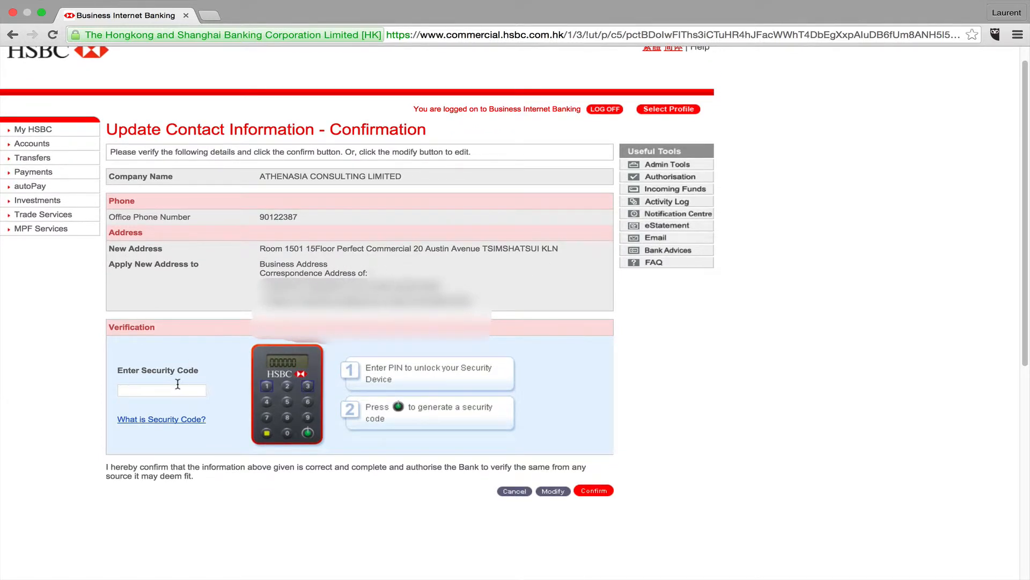
scroll(down, 3)
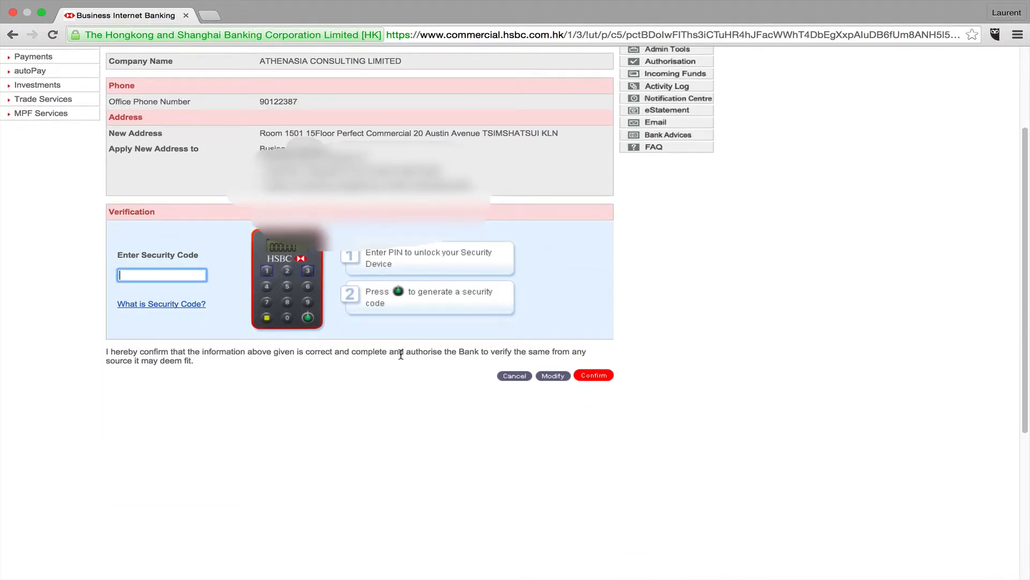
mouse_move(225, 324)
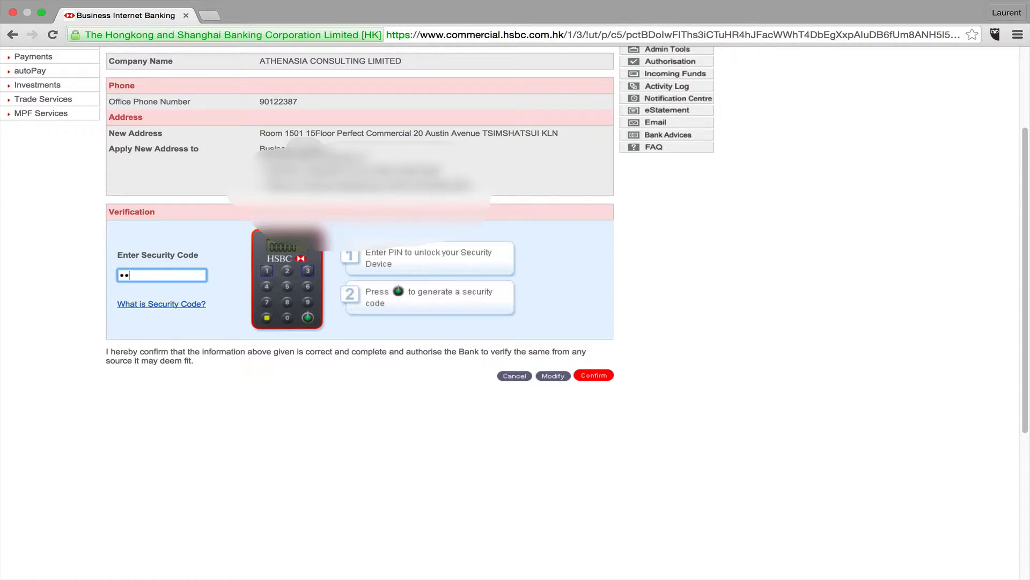
text(5)
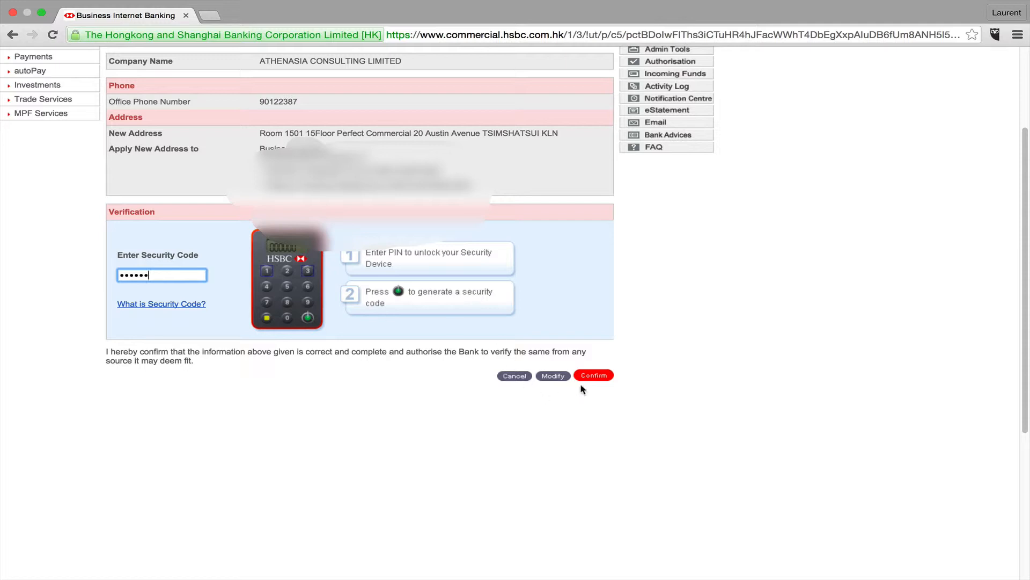
click(594, 375)
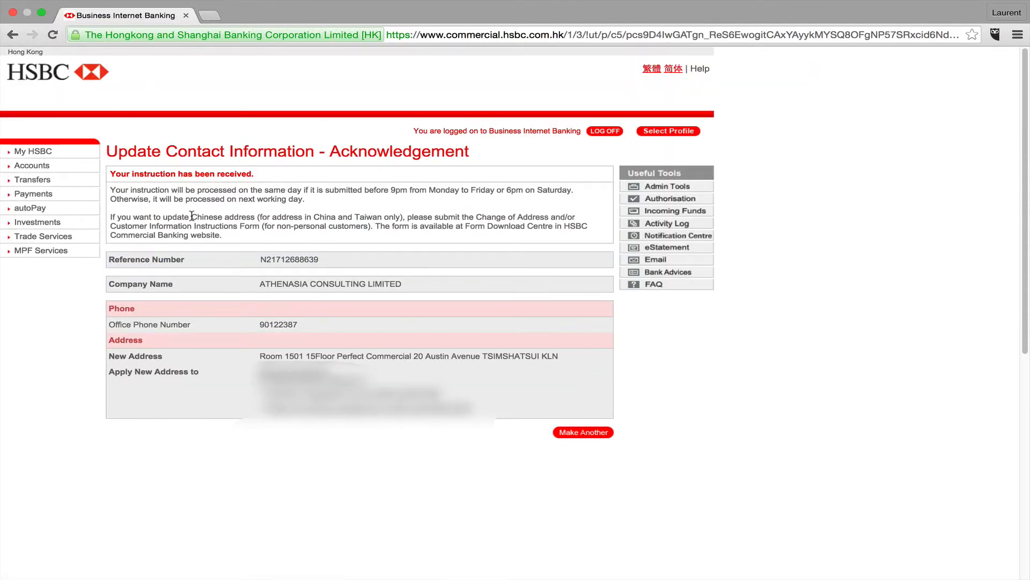
mouse_move(707, 418)
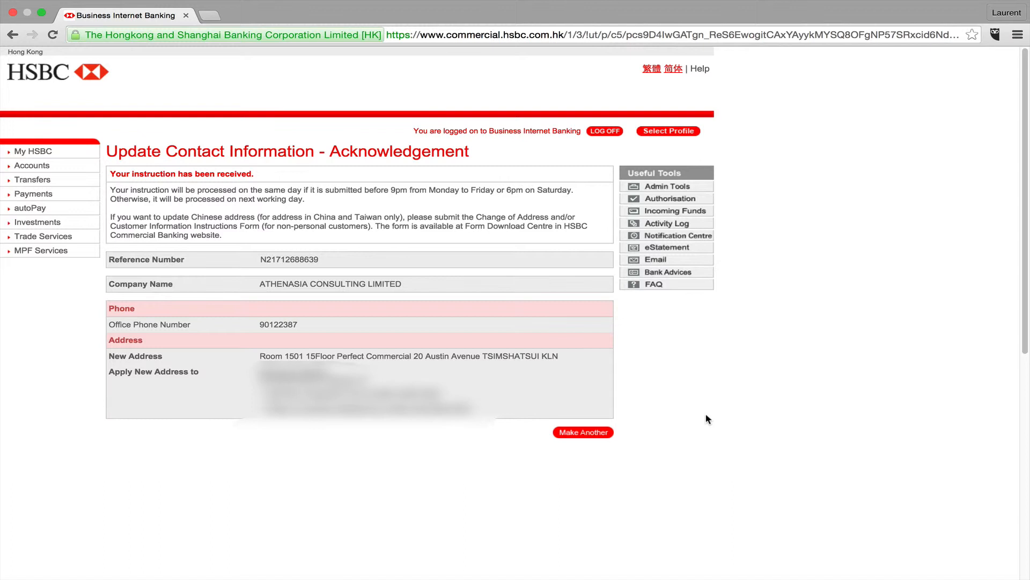
mouse_move(467, 372)
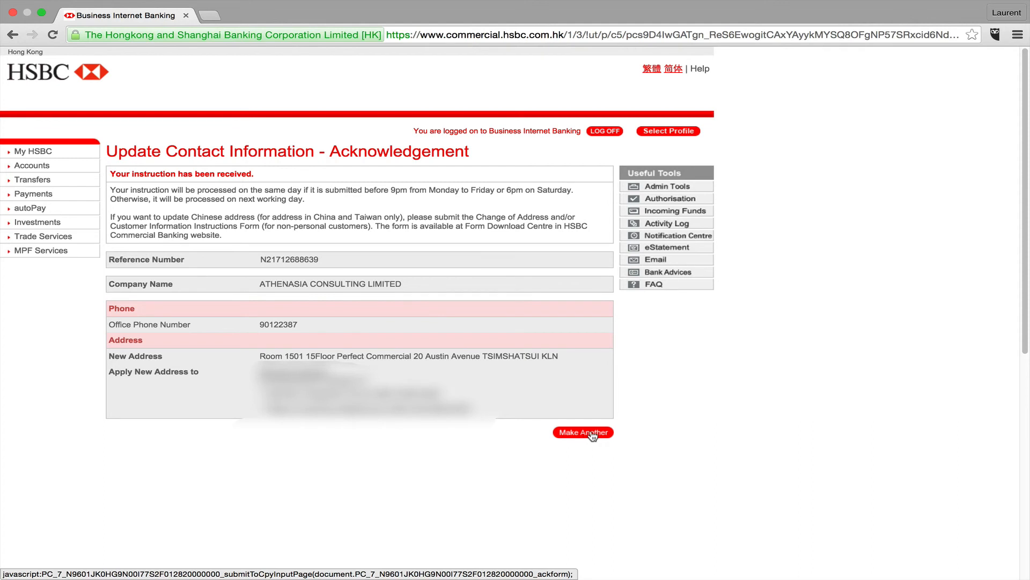
mouse_move(732, 362)
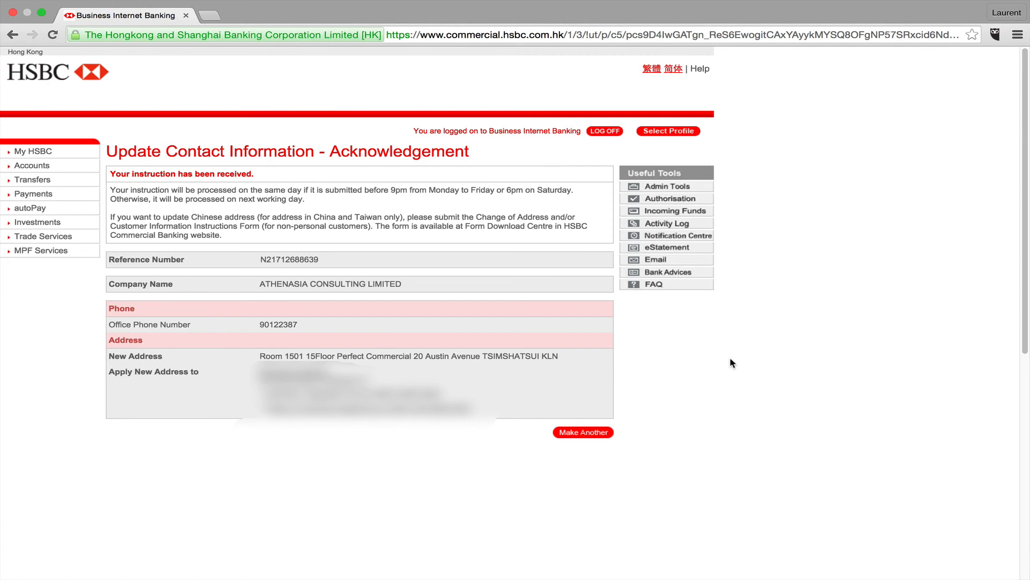
mouse_move(789, 4)
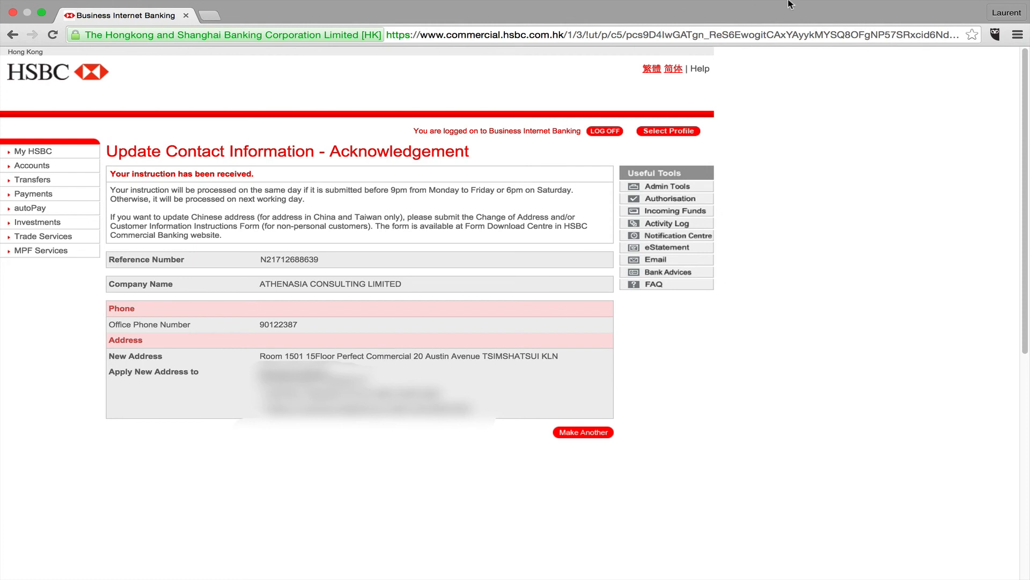
click(728, 7)
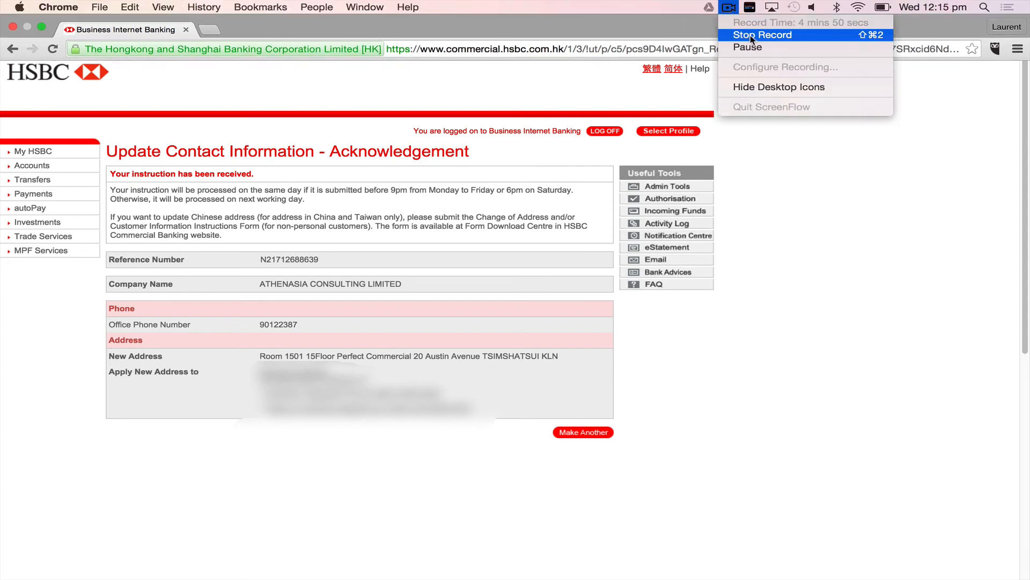